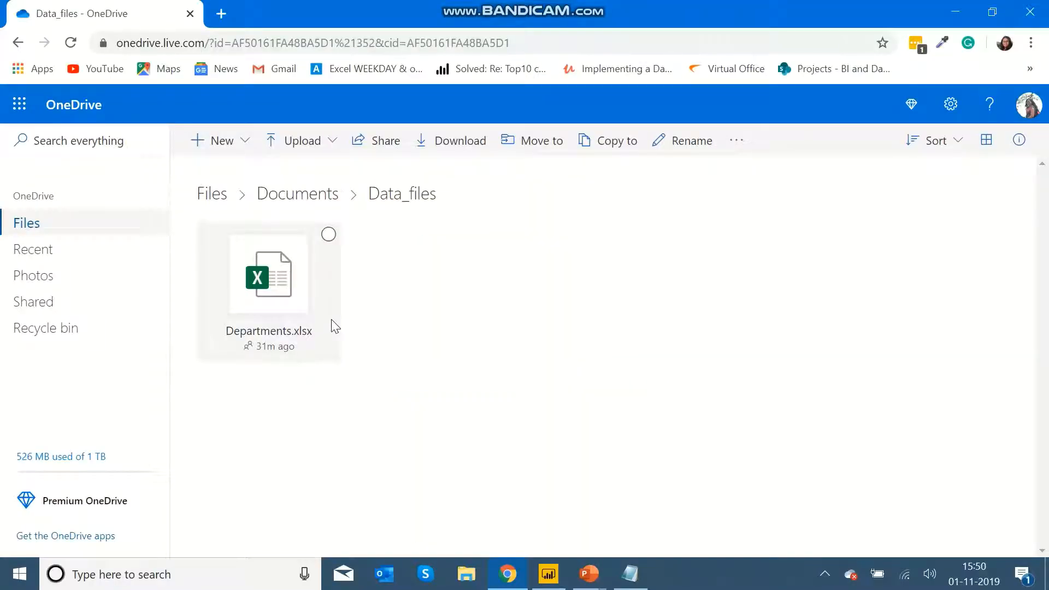
{"action": "mouse_move", "coordinate": [280, 287]}
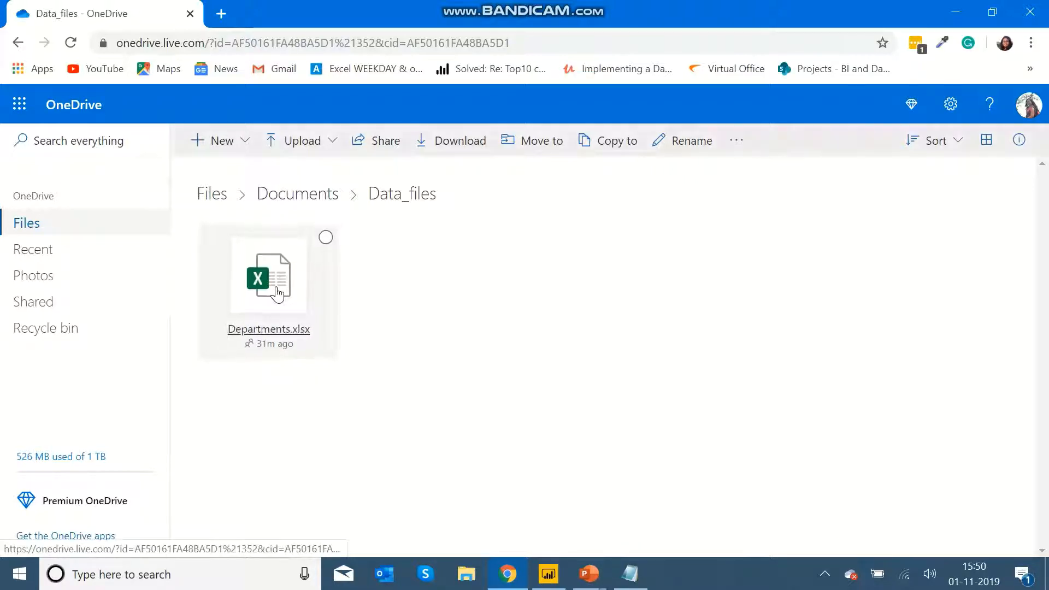
Generate the OneDrive embed code for Departments.xlsx from its right-click Embed option.
{"action": "right_click", "coordinate": [268, 276]}
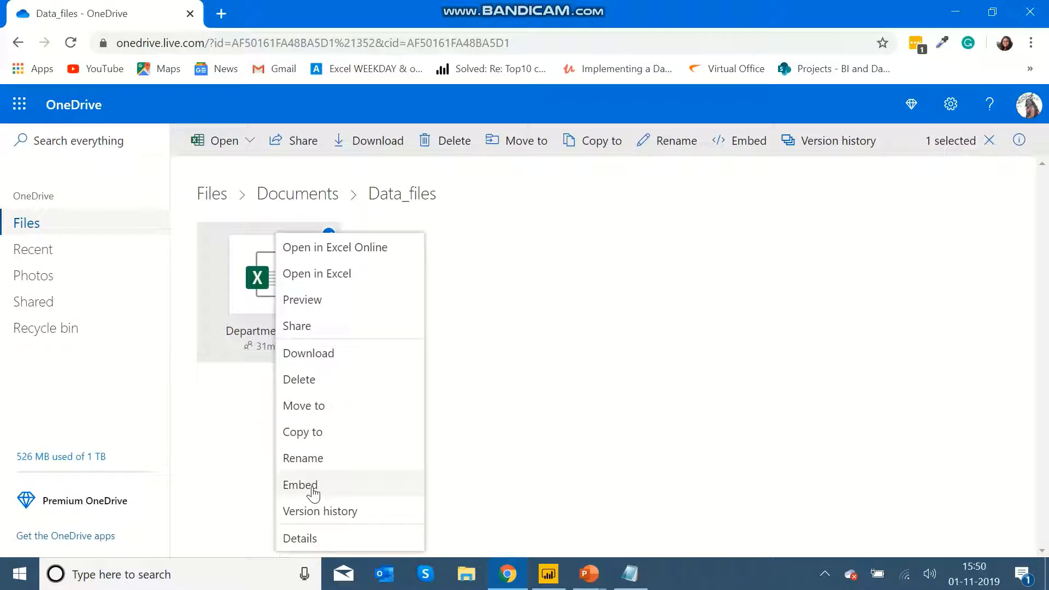
{"action": "left_click", "coordinate": [300, 484]}
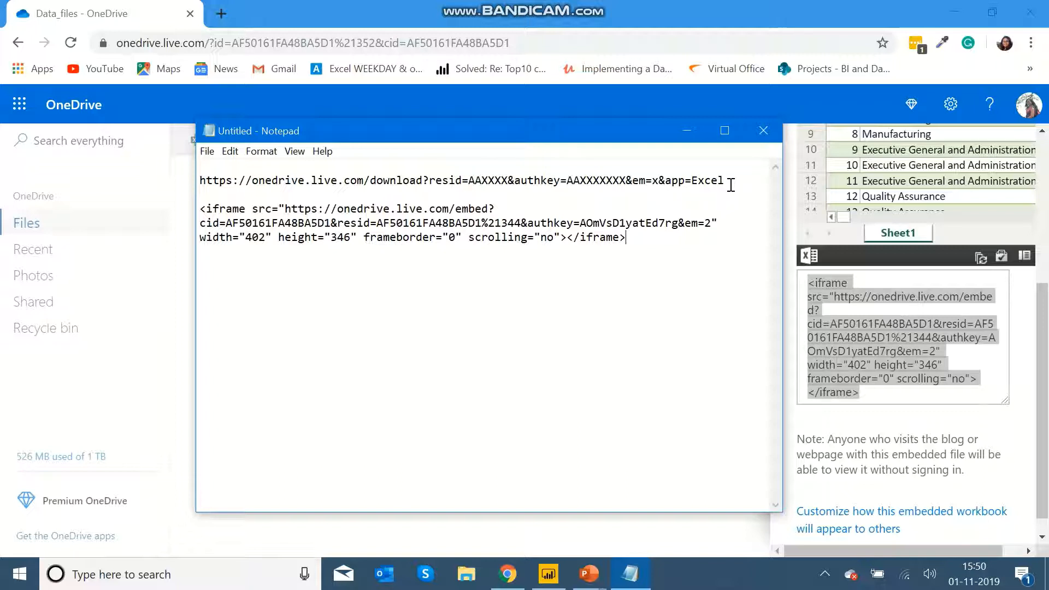
Duplicate the Notepad download URL template onto a new line beneath the iframe code.
{"action": "left_click", "coordinate": [199, 180]}
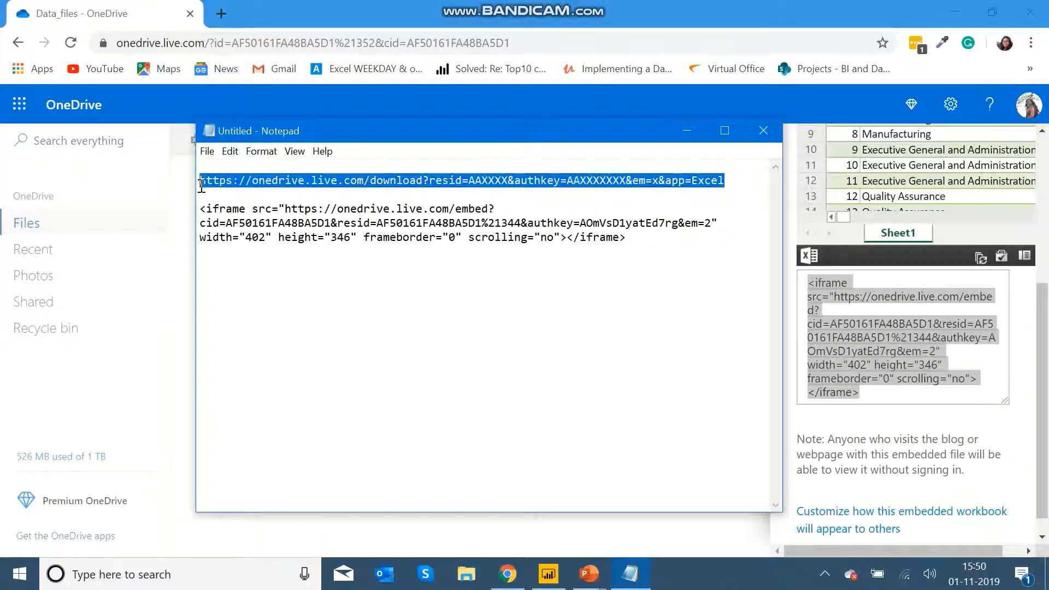
{"action": "left_click", "coordinate": [738, 213]}
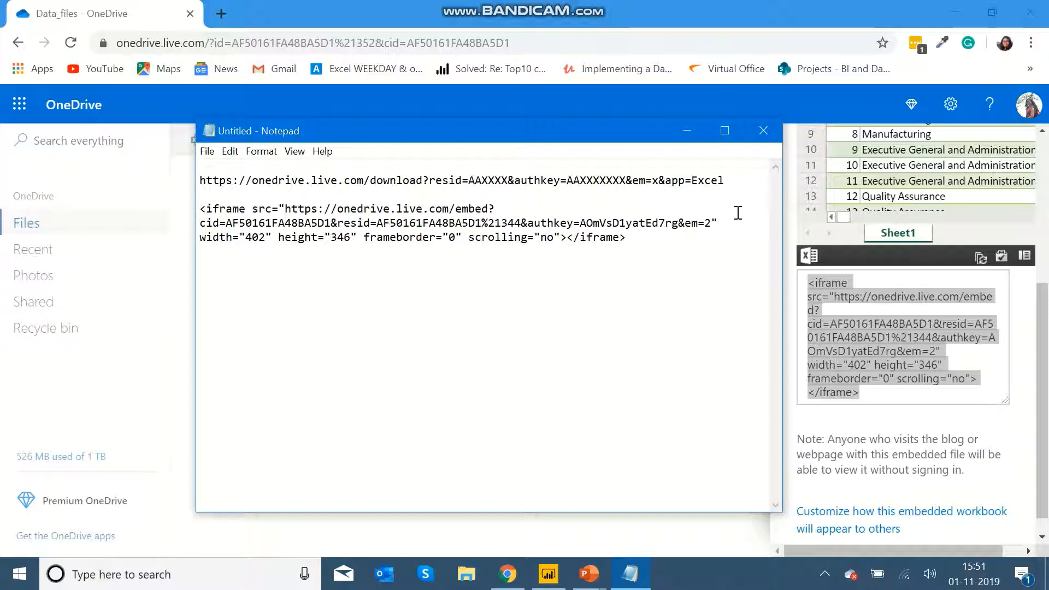
{"action": "left_click_drag", "start_coordinate": [432, 181], "coordinate": [722, 181]}
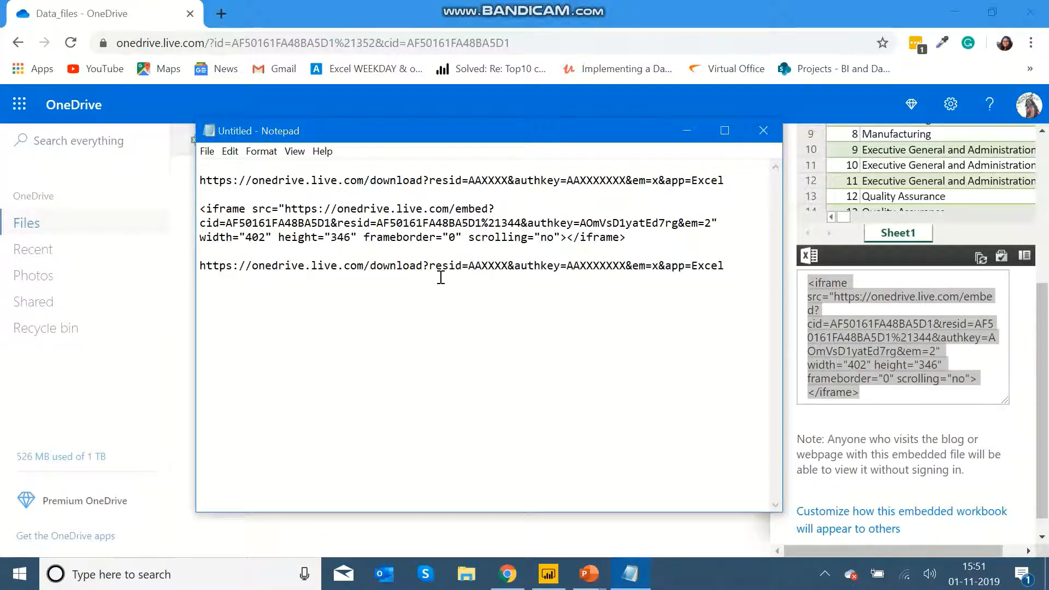
Fill the new link with the iframe's resid and authkey values and em=2, then switch to Power BI.
{"action": "double_click", "coordinate": [485, 265]}
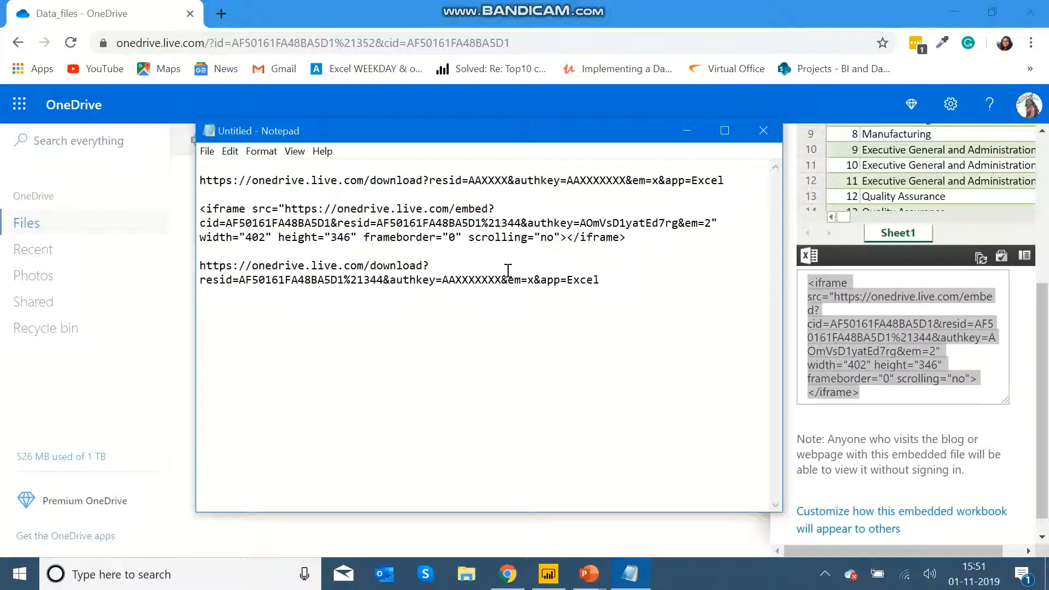
{"action": "mouse_move", "coordinate": [442, 296]}
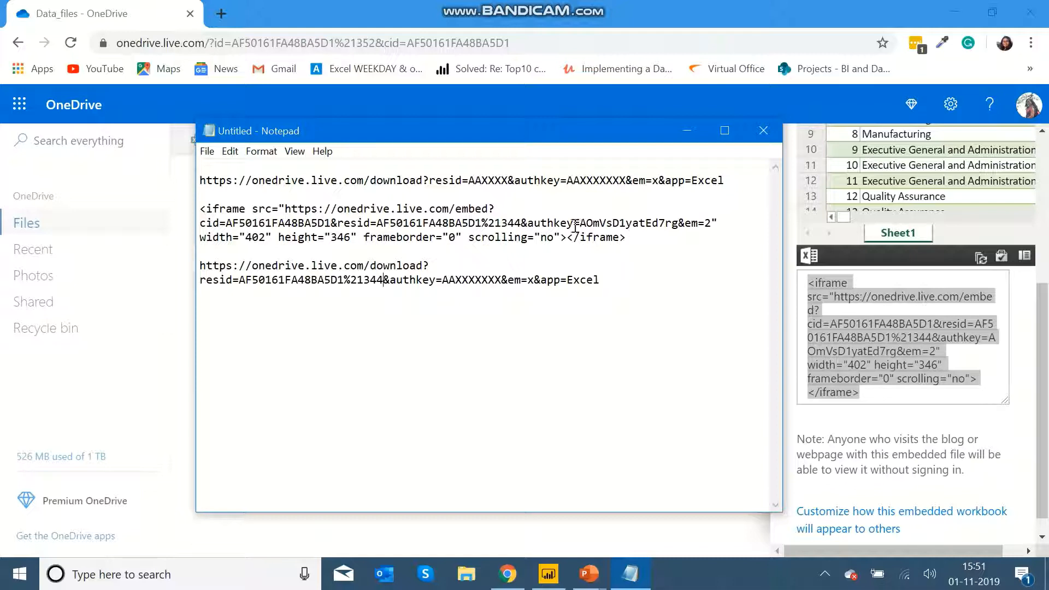
{"action": "left_click_drag", "start_coordinate": [580, 223], "coordinate": [677, 222]}
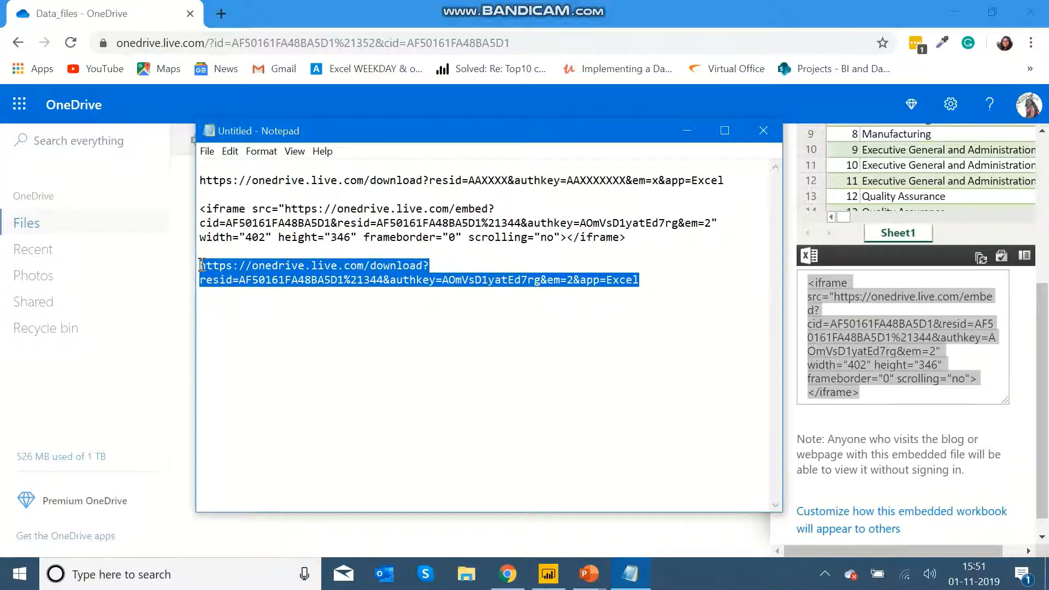
{"action": "left_click", "coordinate": [546, 574]}
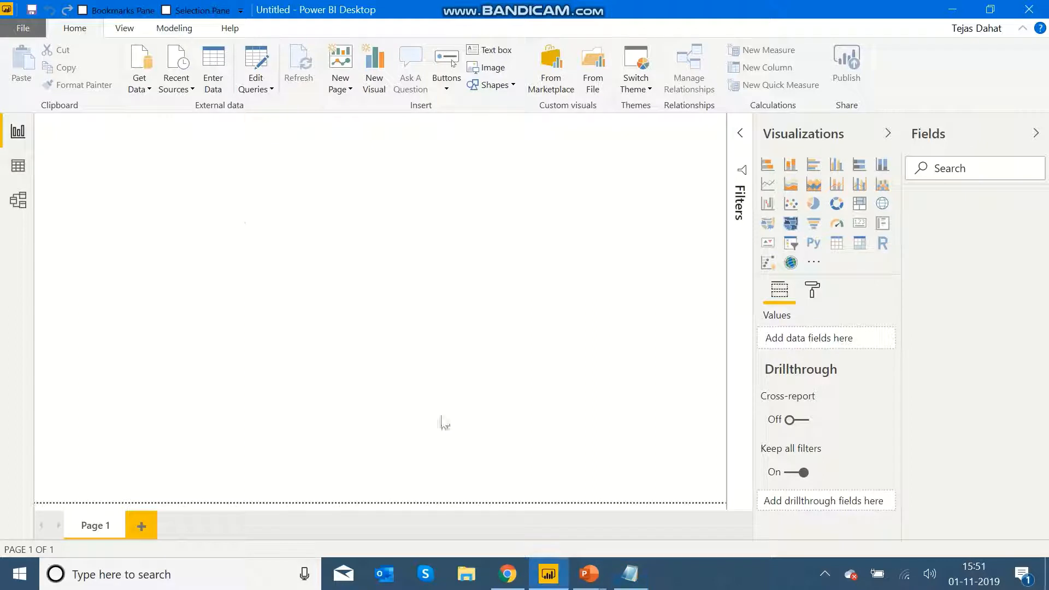
Connect a Web data source to the OneDrive download URL, reaching the Navigator.
{"action": "left_click", "coordinate": [138, 67]}
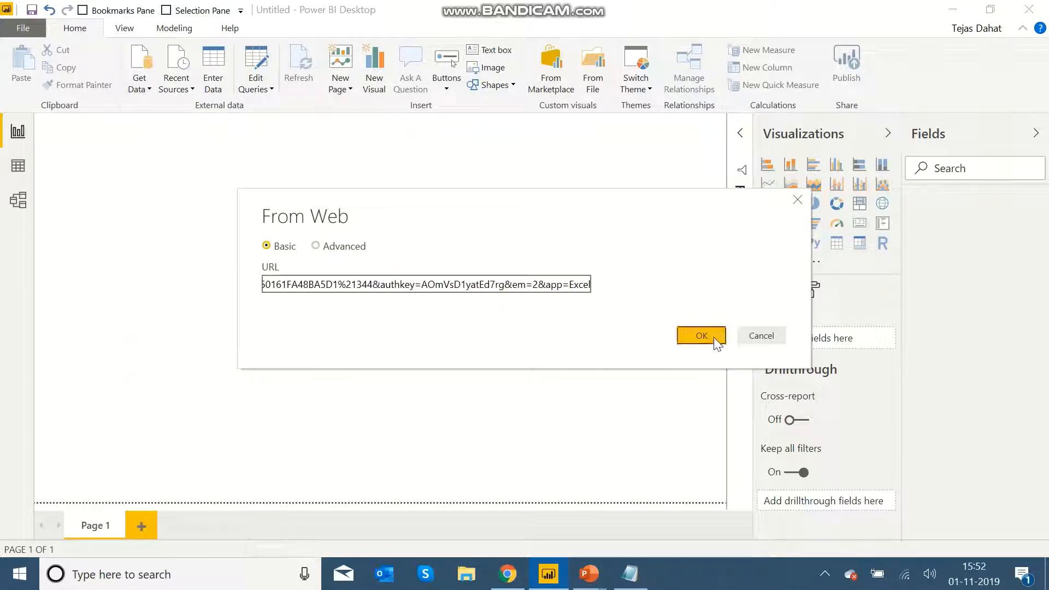
{"action": "left_click", "coordinate": [700, 334]}
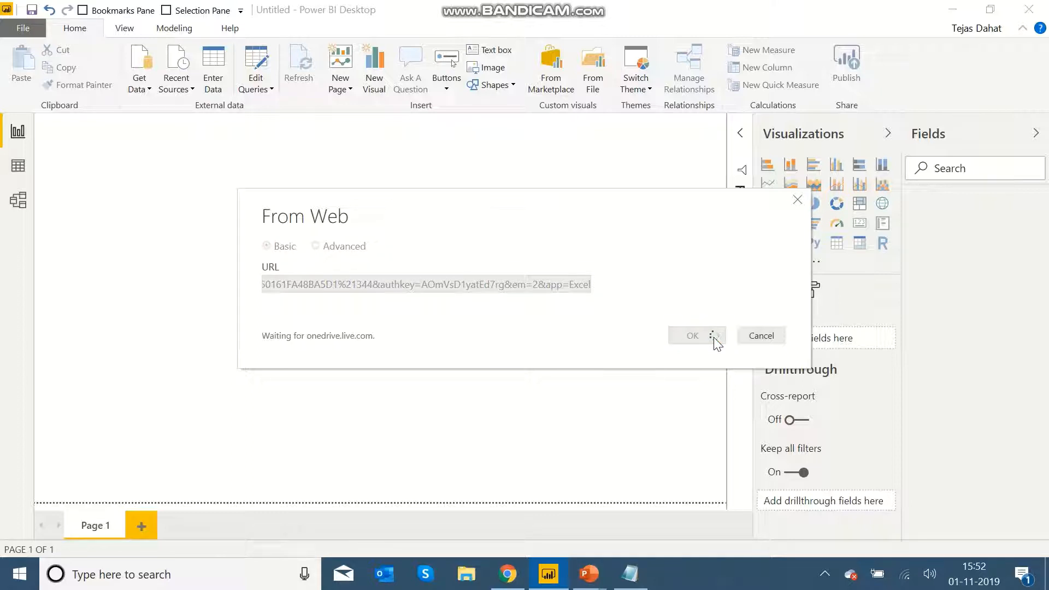
{"action": "left_click", "coordinate": [692, 335]}
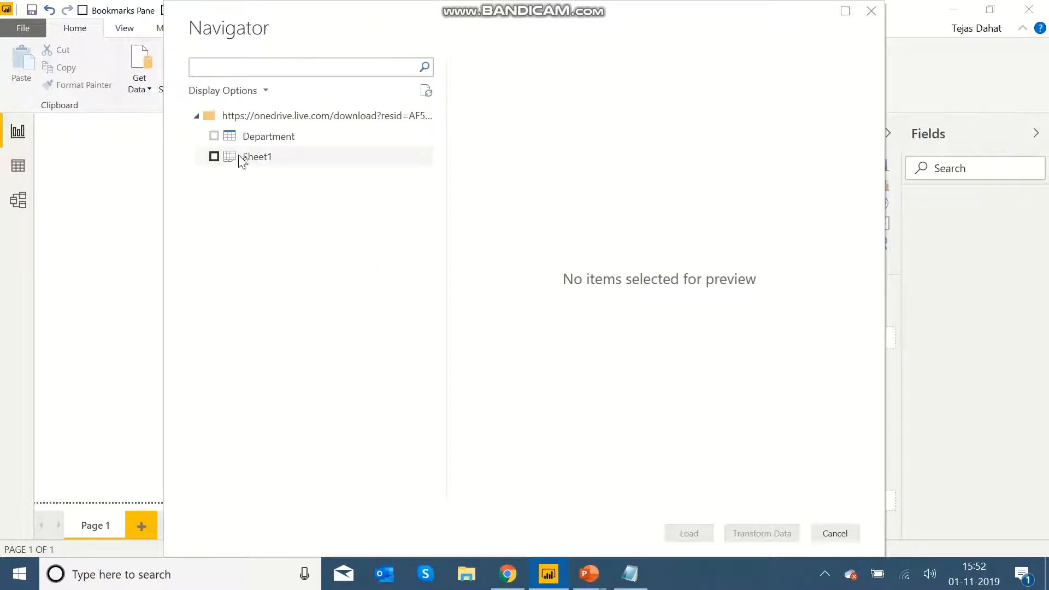
Select the Department table in the Navigator and load it into the report.
{"action": "left_click", "coordinate": [214, 136]}
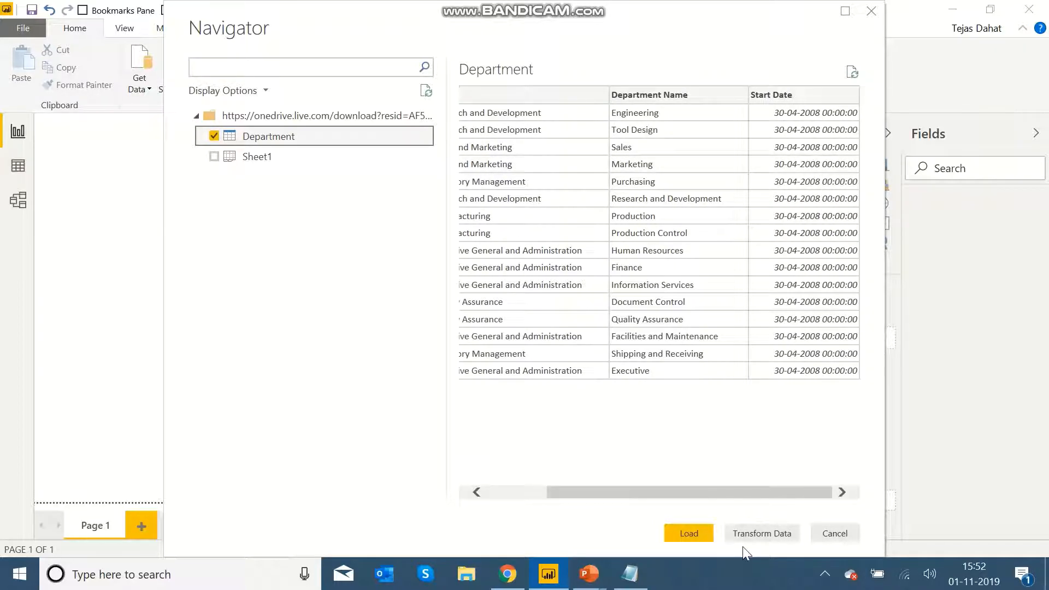
{"action": "left_click", "coordinate": [688, 533]}
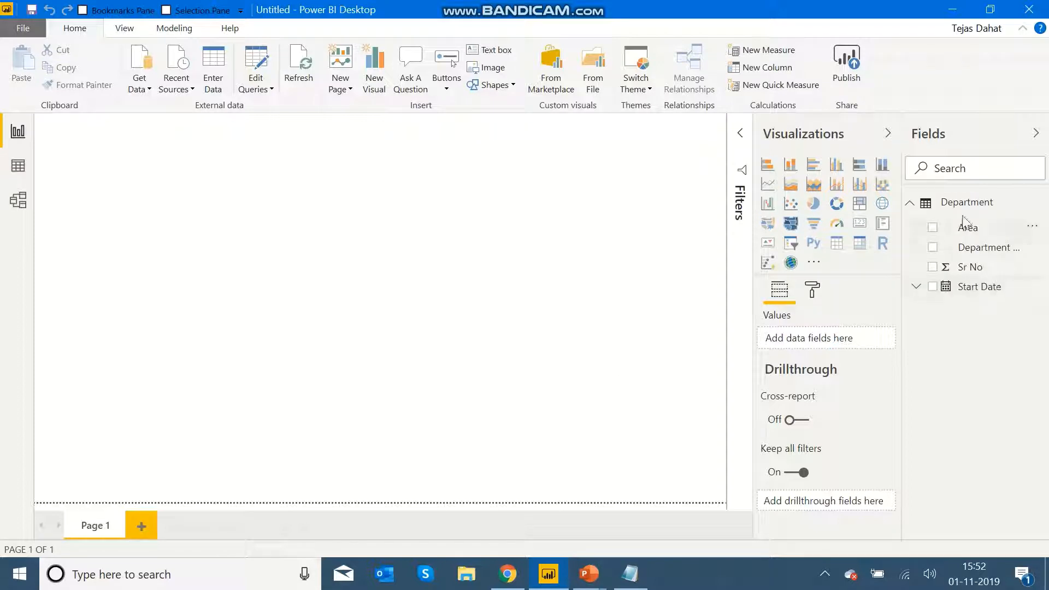
Add Area, Sr No and Department Name to a table visual, then enlarge it to show every row.
{"action": "left_click", "coordinate": [933, 227]}
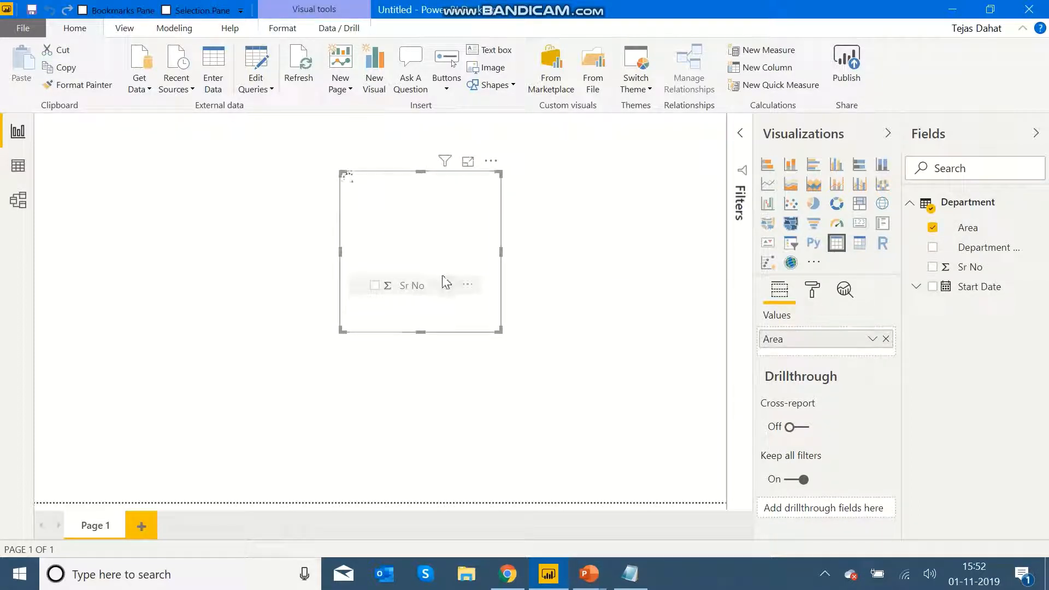
{"action": "left_click", "coordinate": [933, 266]}
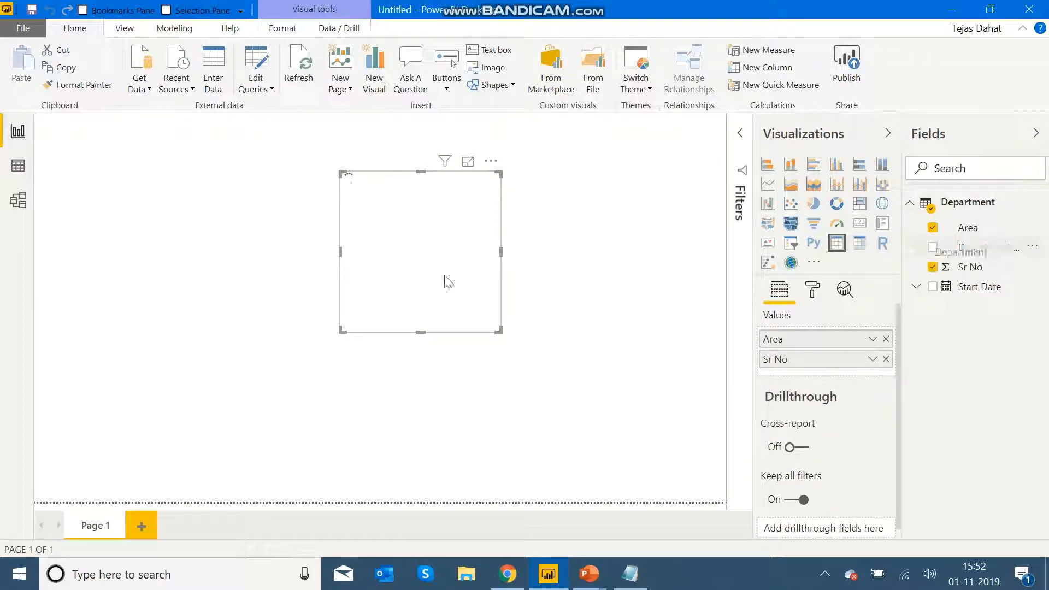
{"action": "left_click", "coordinate": [933, 250]}
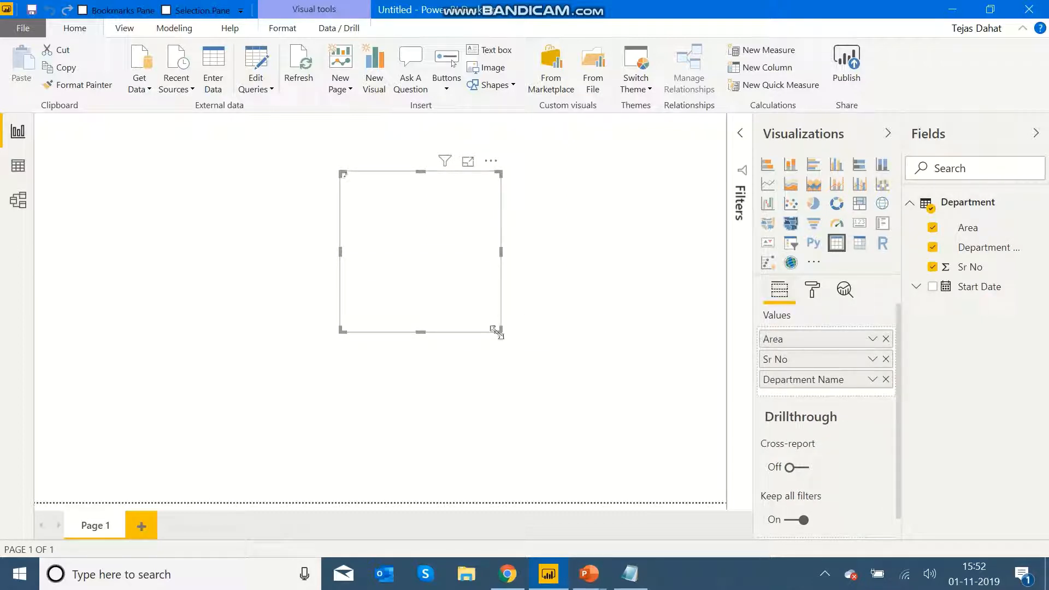
{"action": "left_click_drag", "start_coordinate": [494, 331], "coordinate": [632, 371]}
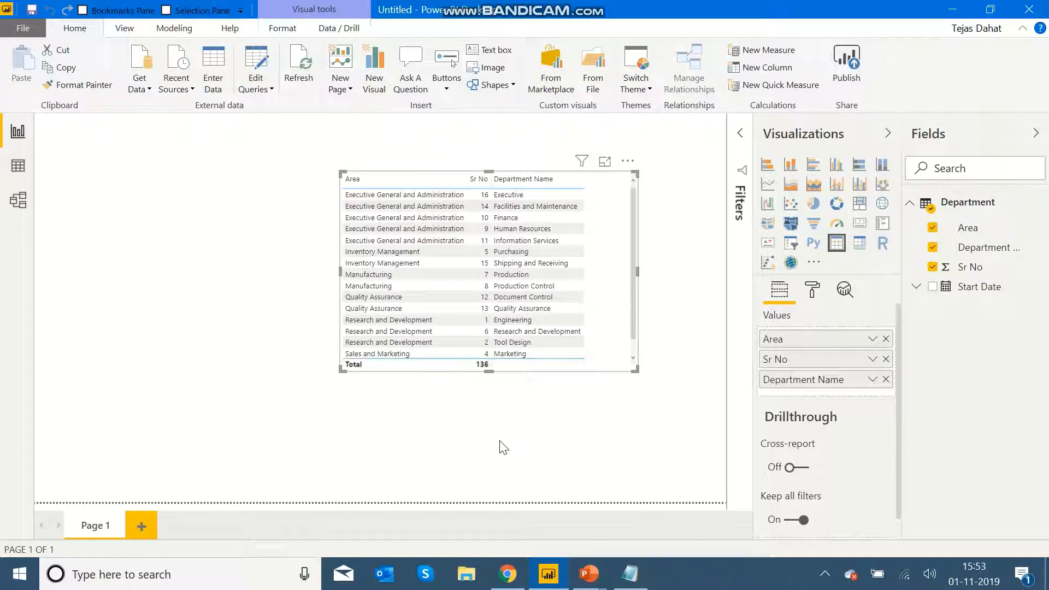
{"action": "left_click_drag", "start_coordinate": [488, 359], "coordinate": [487, 448]}
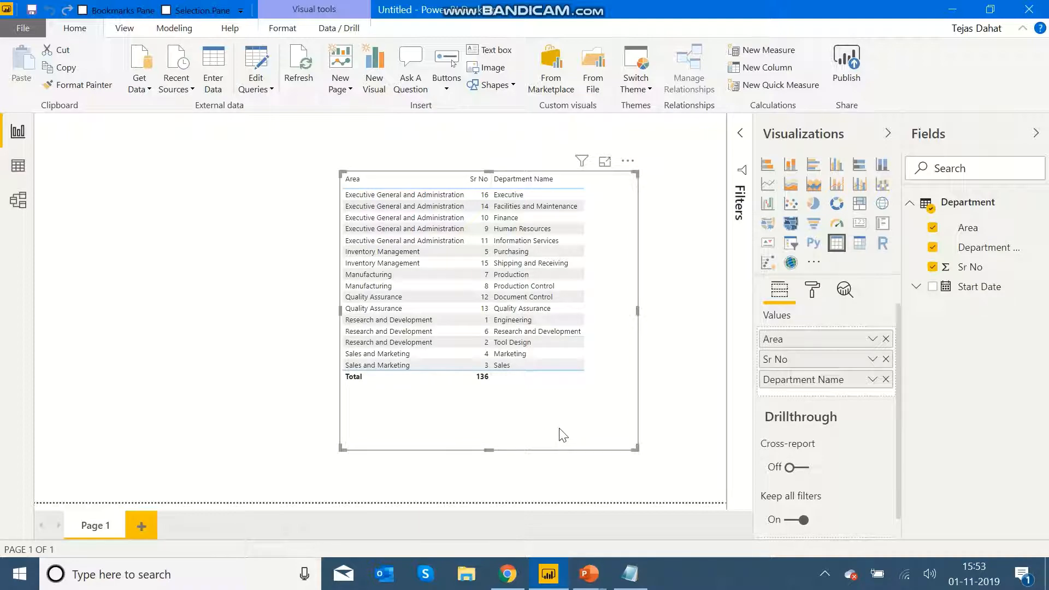